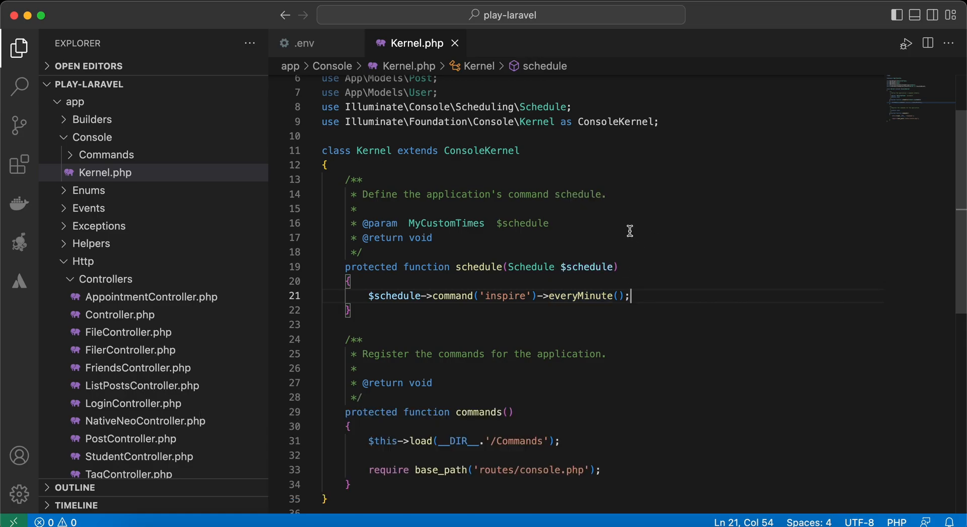
mouse_move(639, 275)
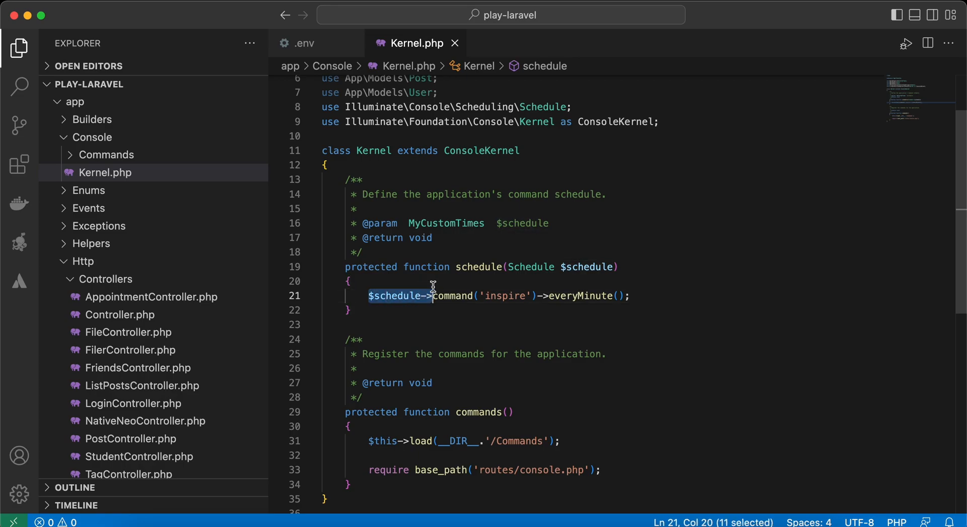
Step: Change the inspire schedule frequency from everyMinute() to everyThreeMinutes() via IntelliSense
double_click(580, 296)
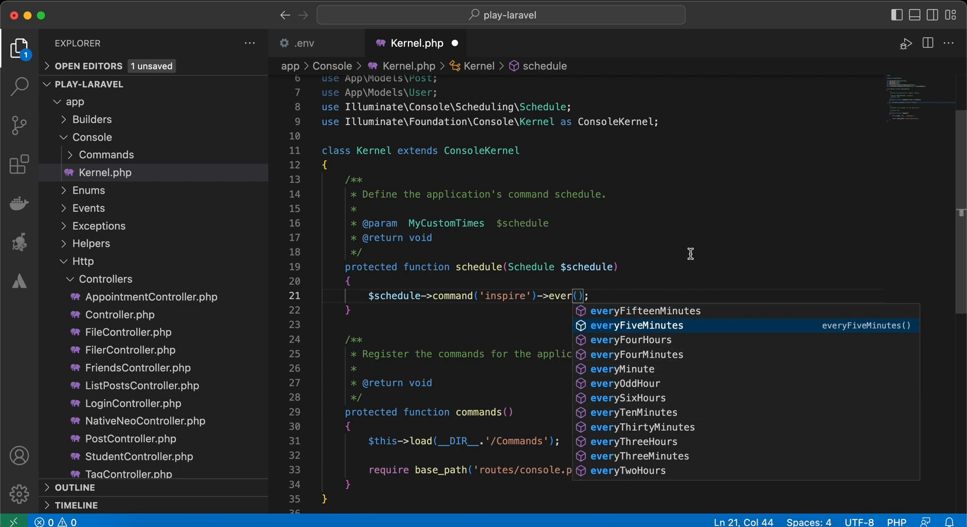
type("ry")
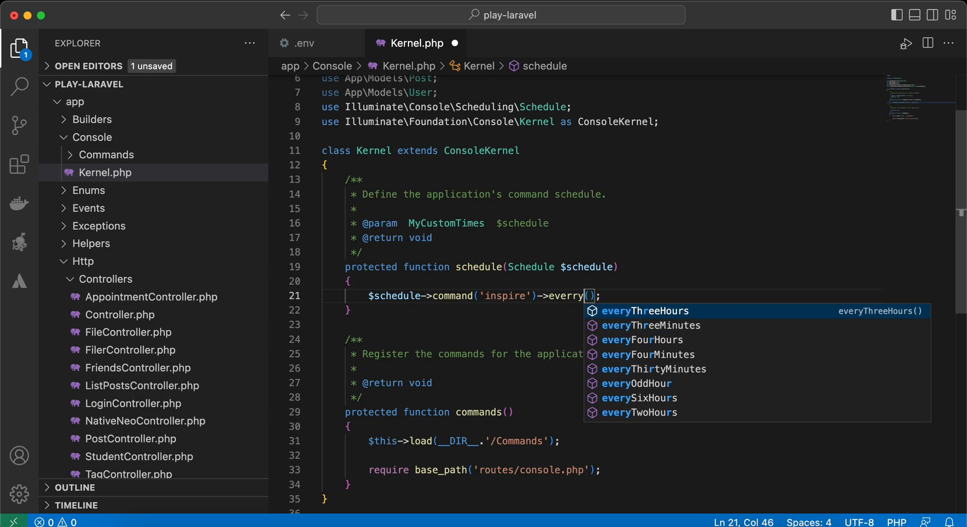
key("Backspace")
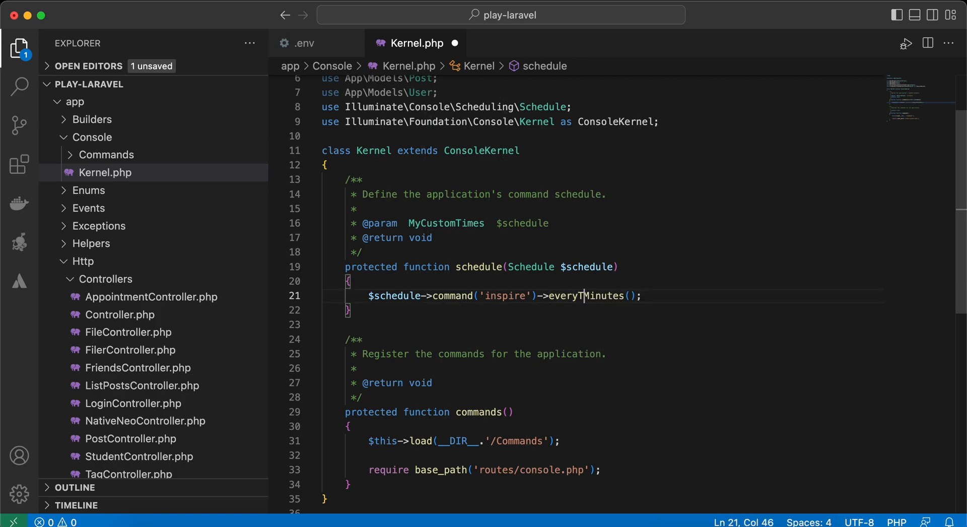
type("hree")
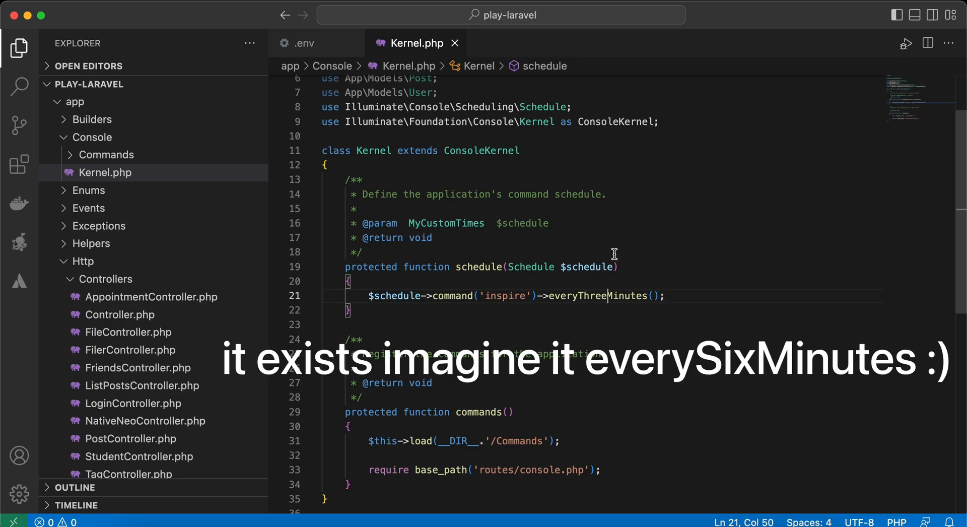
mouse_move(633, 296)
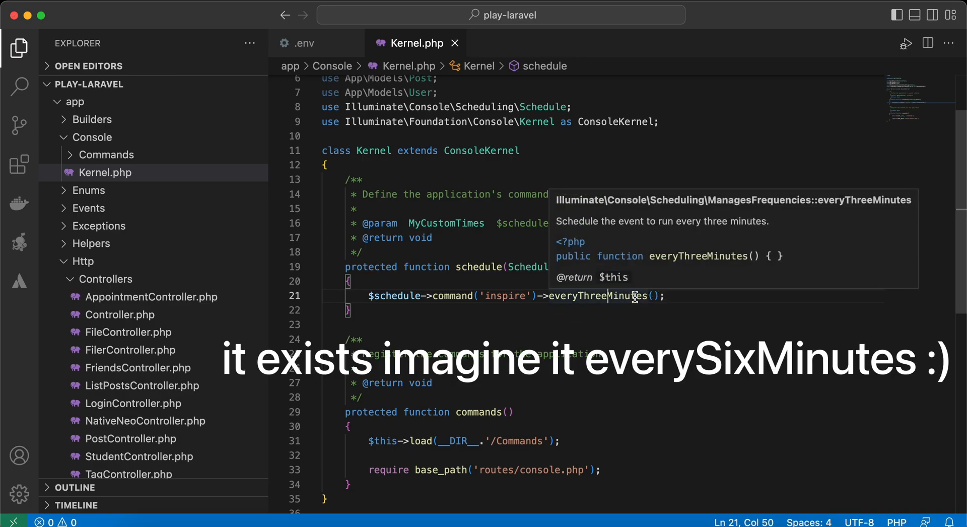
Step: Replace everyThreeMinutes() with a cron("* * *") expression of wildcards
double_click(597, 295)
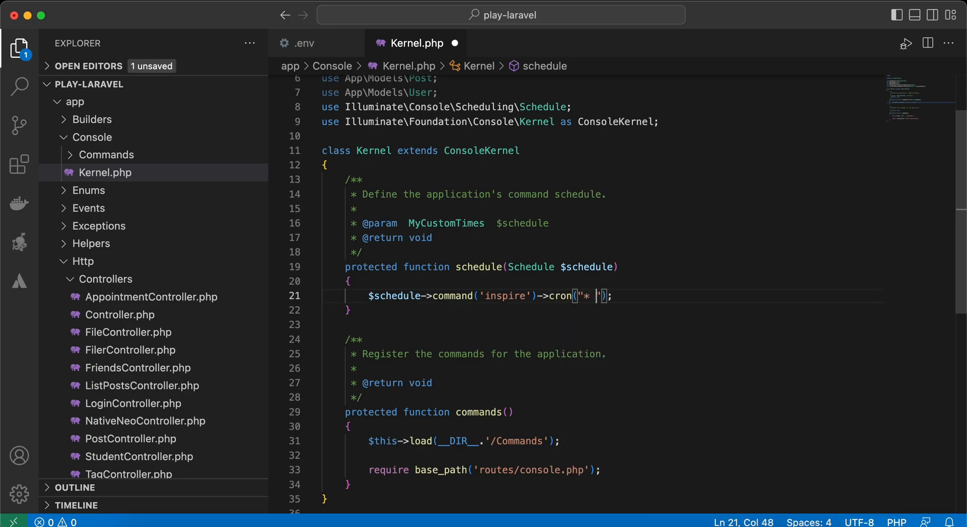
type("* *")
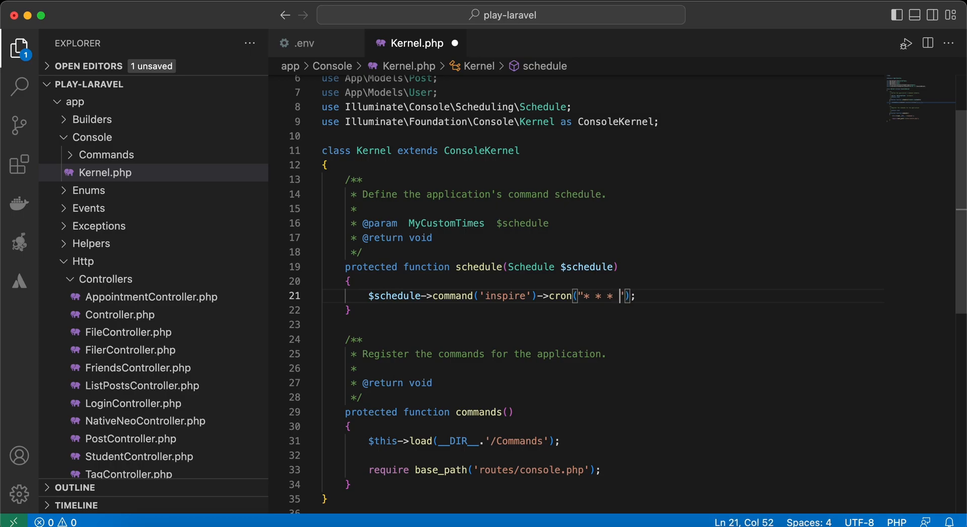
type("*")
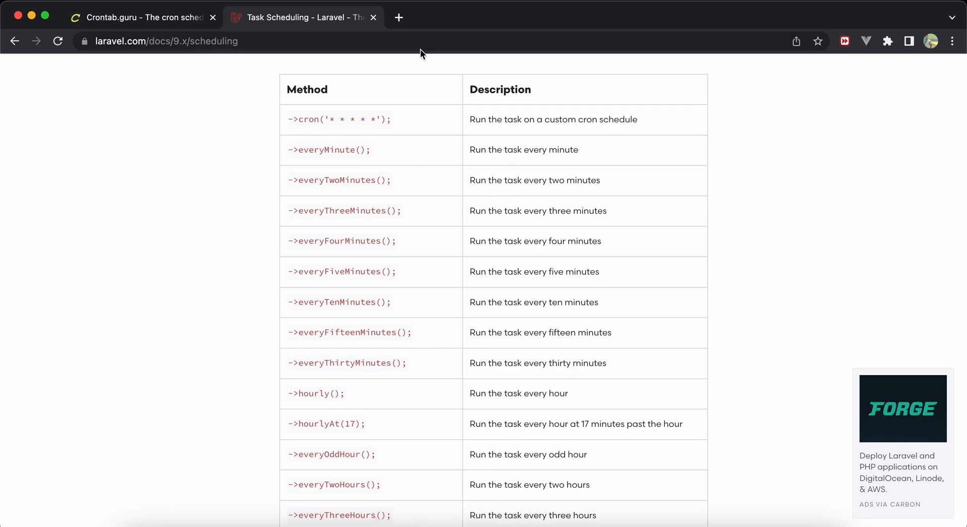
mouse_move(325, 131)
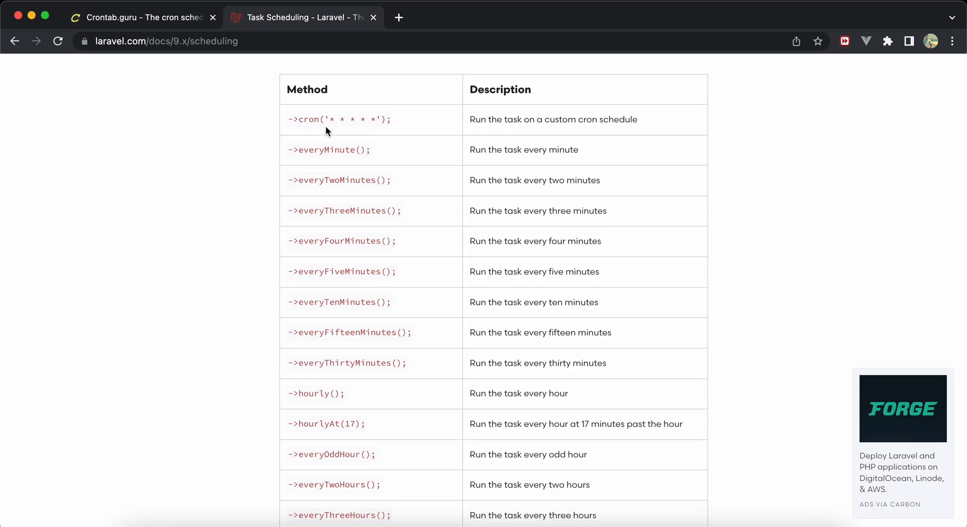
Step: Switch from the Laravel scheduling docs to the crontab.guru page
left_click(142, 17)
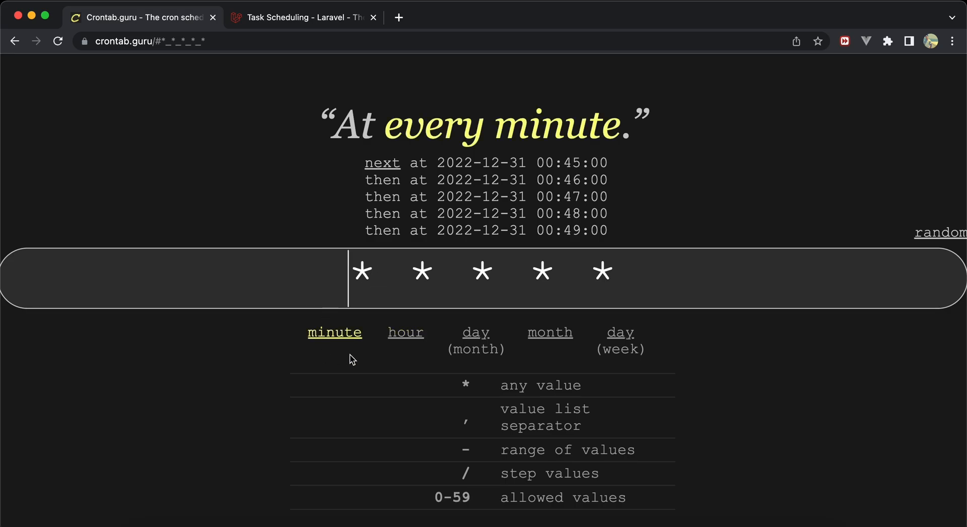
left_click(423, 271)
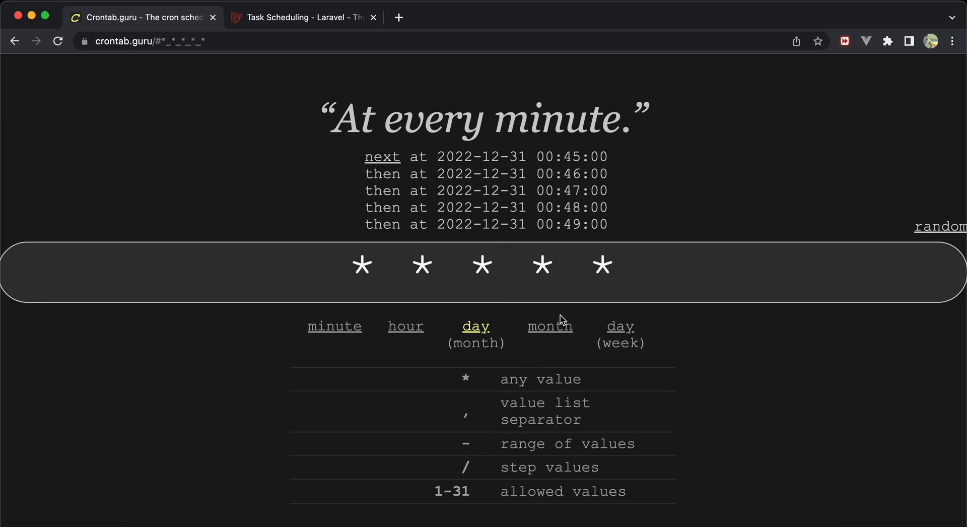
left_click(557, 265)
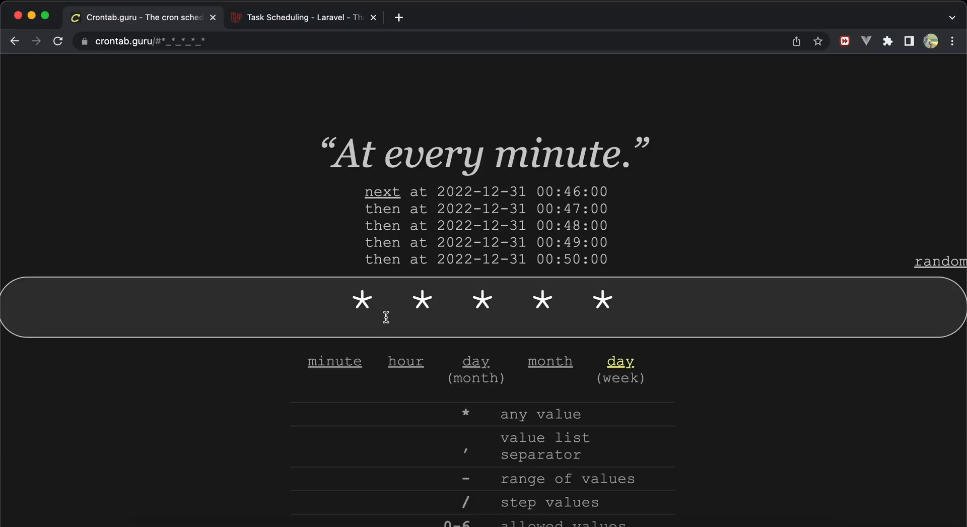
Step: Set the minute field to */3 so the expression runs at every 3rd minute
left_click(362, 300)
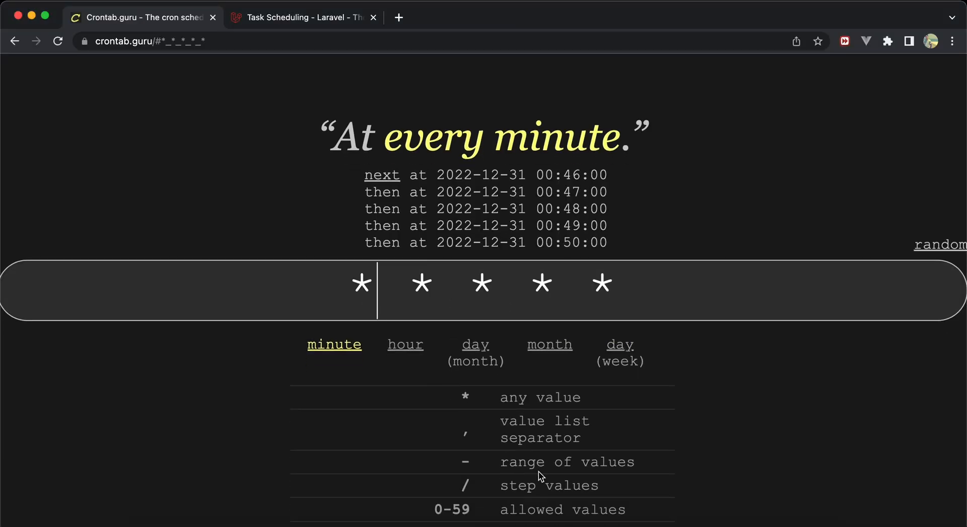
type("/")
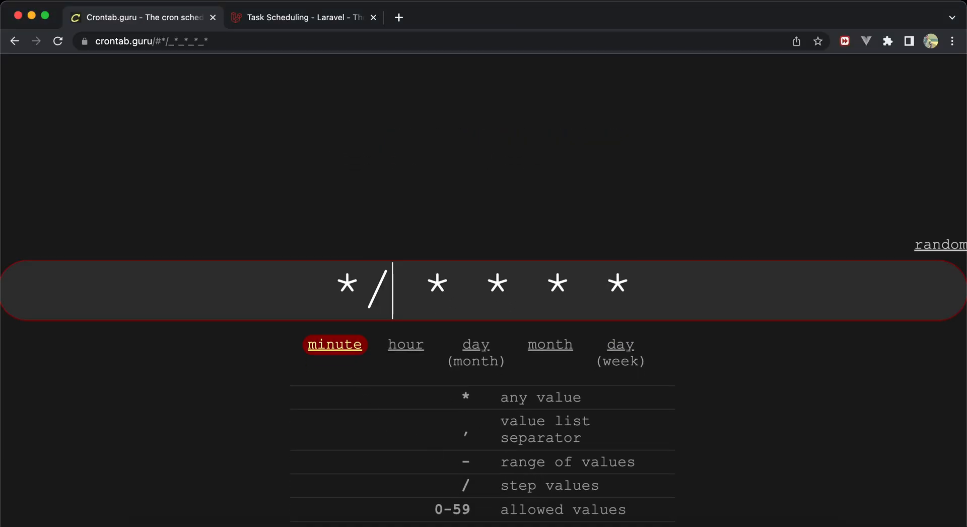
type("3")
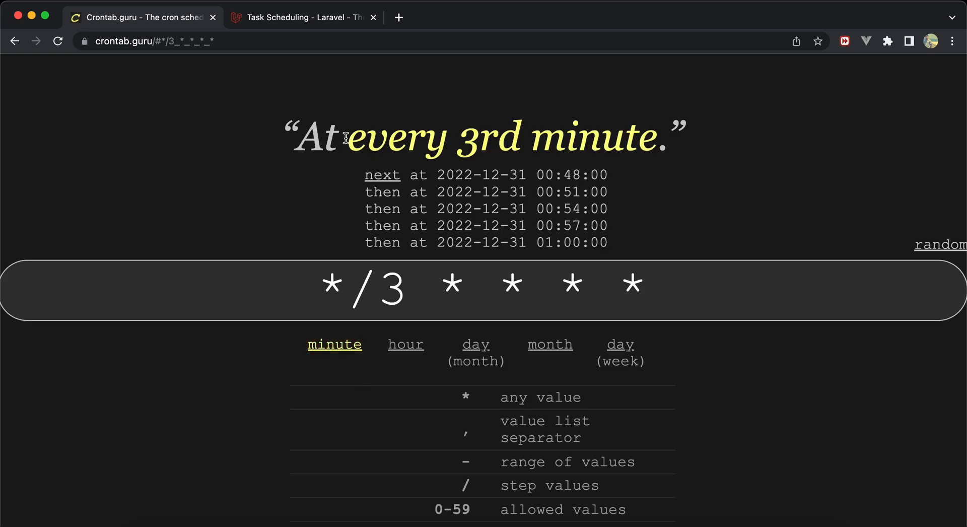
mouse_move(542, 166)
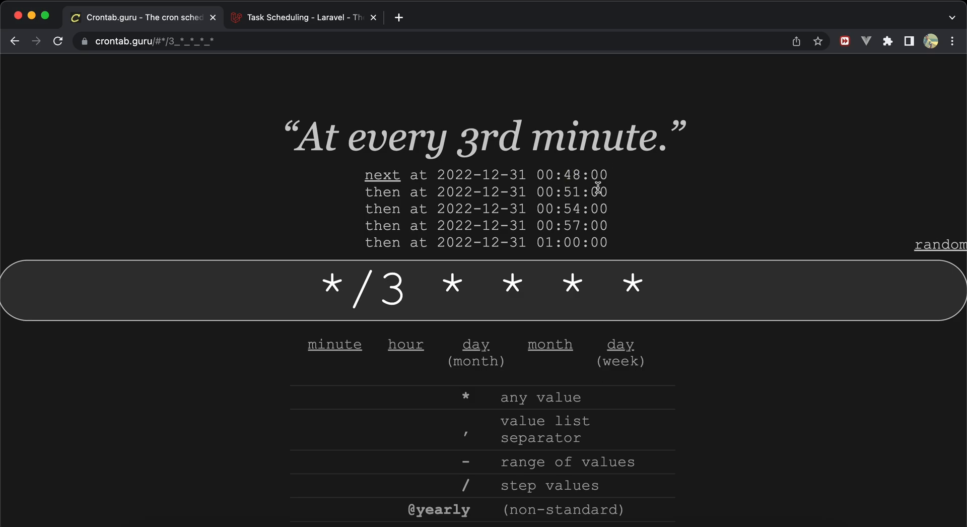
double_click(568, 191)
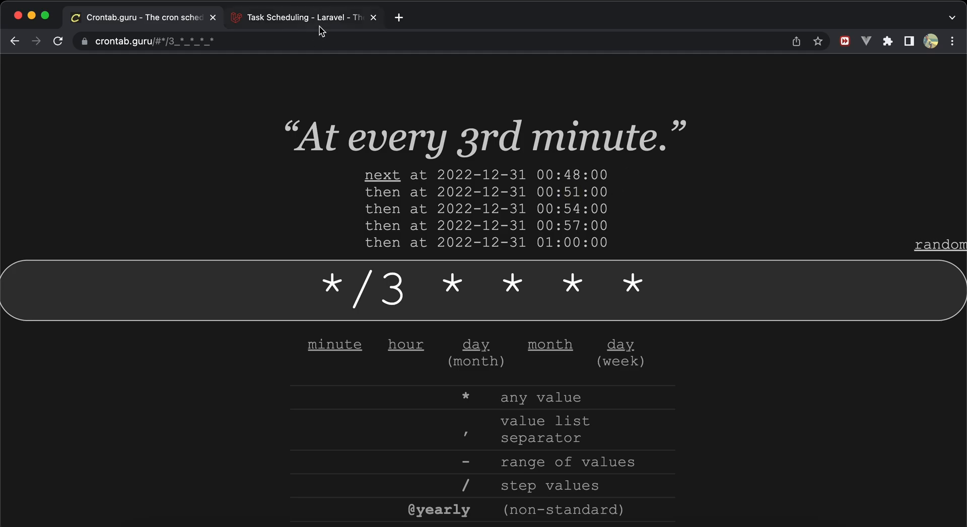
Step: Locate ->yearly() in the Laravel docs and highlight its 00:00 time, then return to crontab.guru
left_click(302, 17)
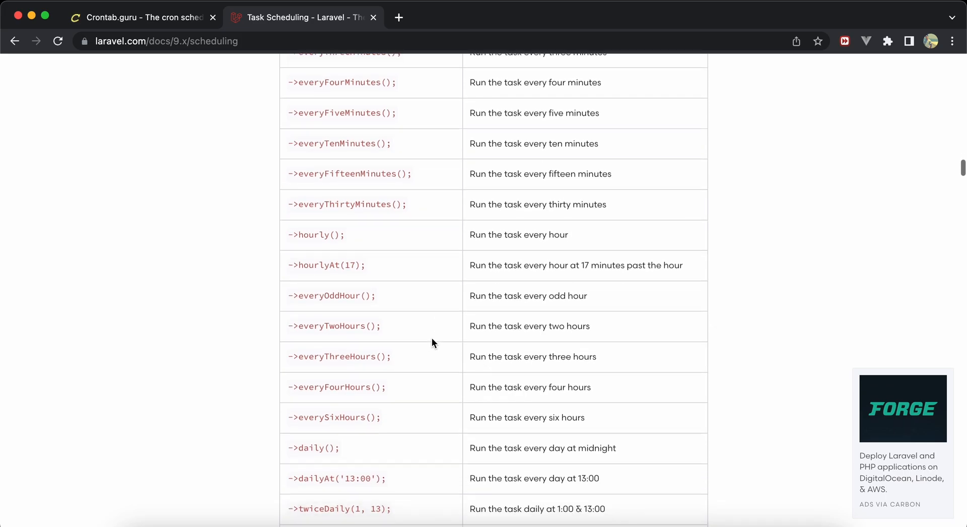
scroll("down", 3)
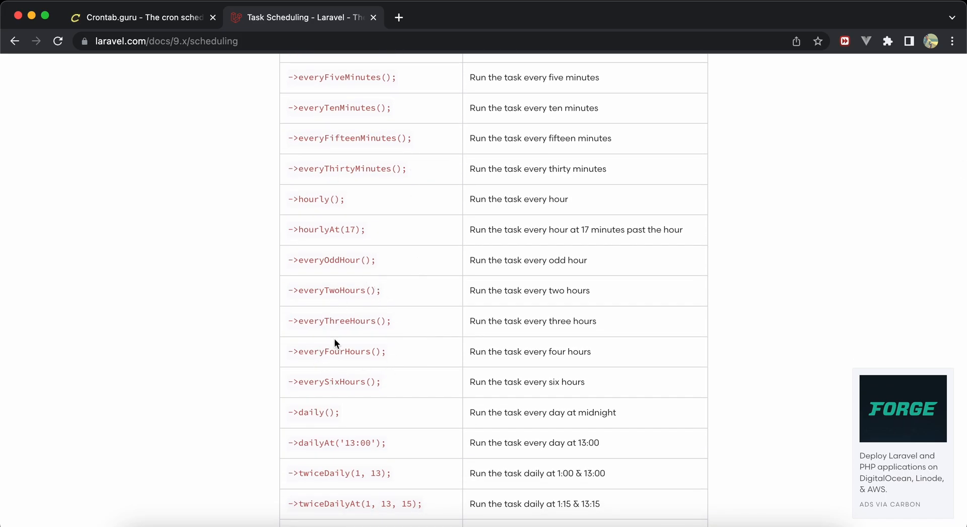
scroll("down", 3)
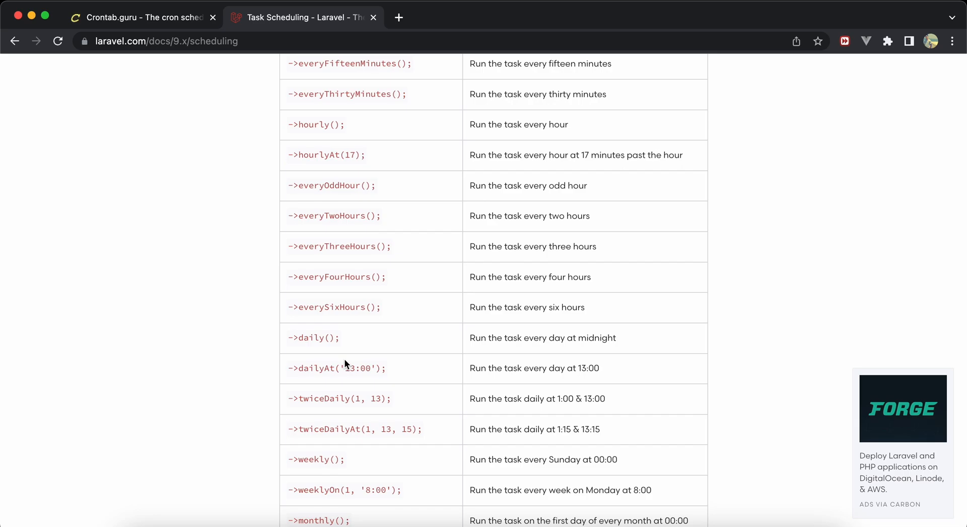
scroll("down", 3)
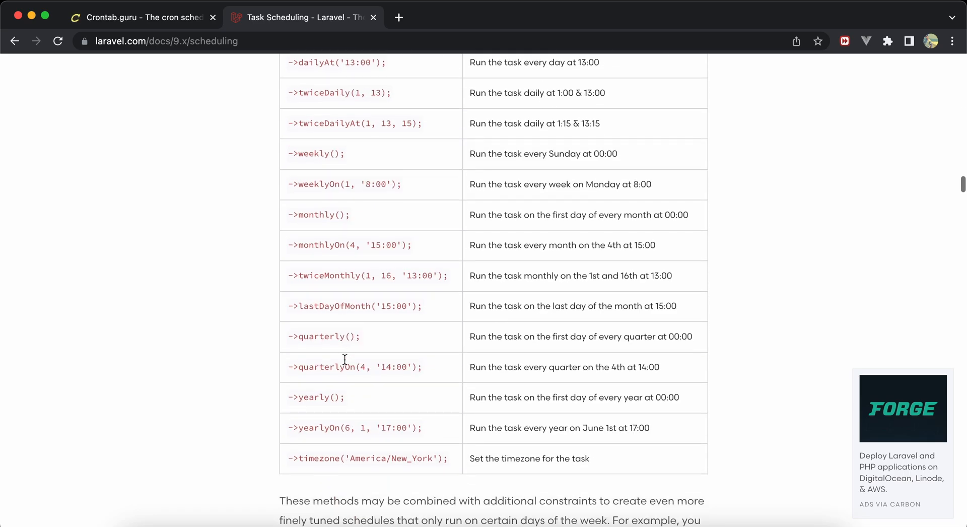
scroll("down", 3)
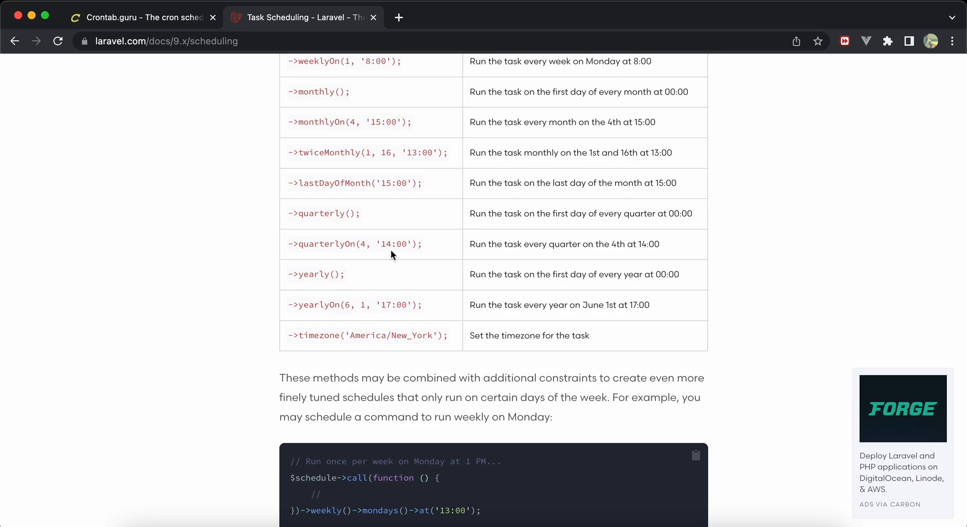
double_click(313, 274)
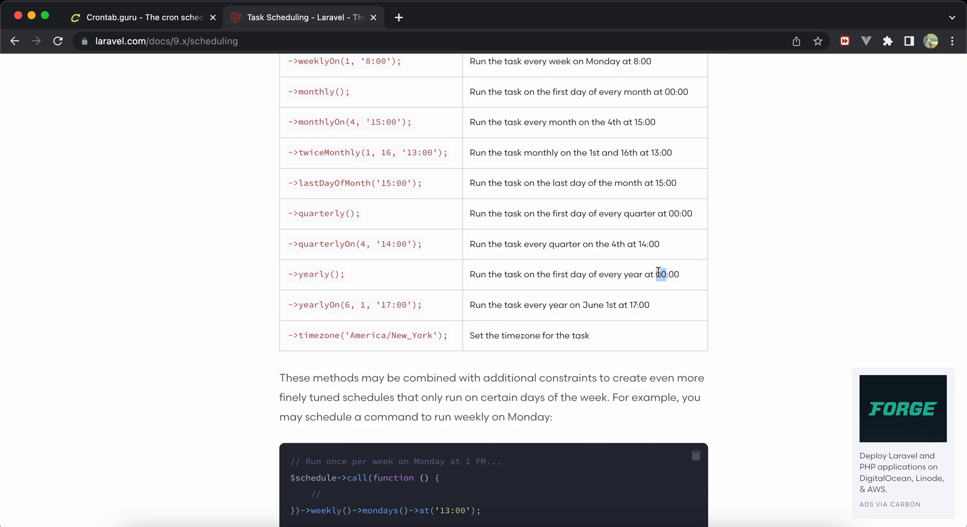
left_click(142, 17)
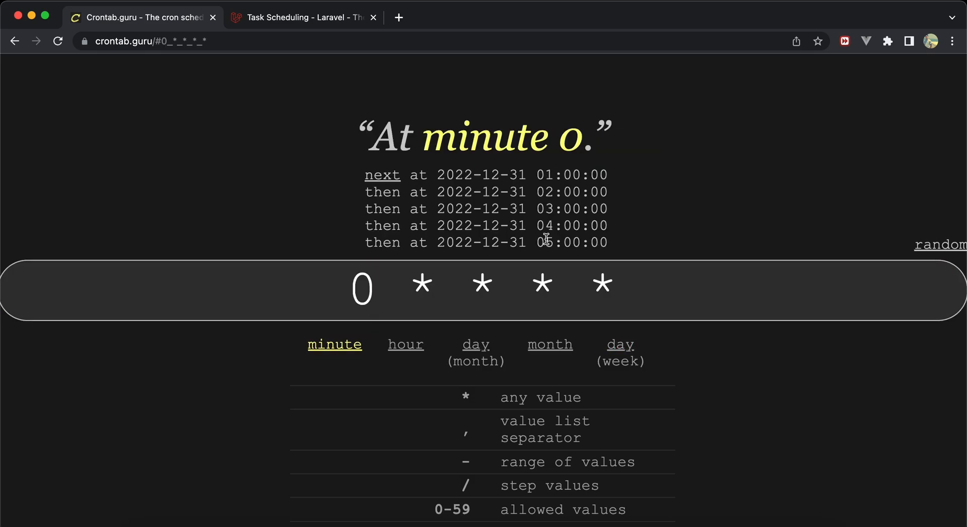
Step: Set hour 0 and day/month 1 so the expression reads 0 0 1 1 *
left_click(422, 287)
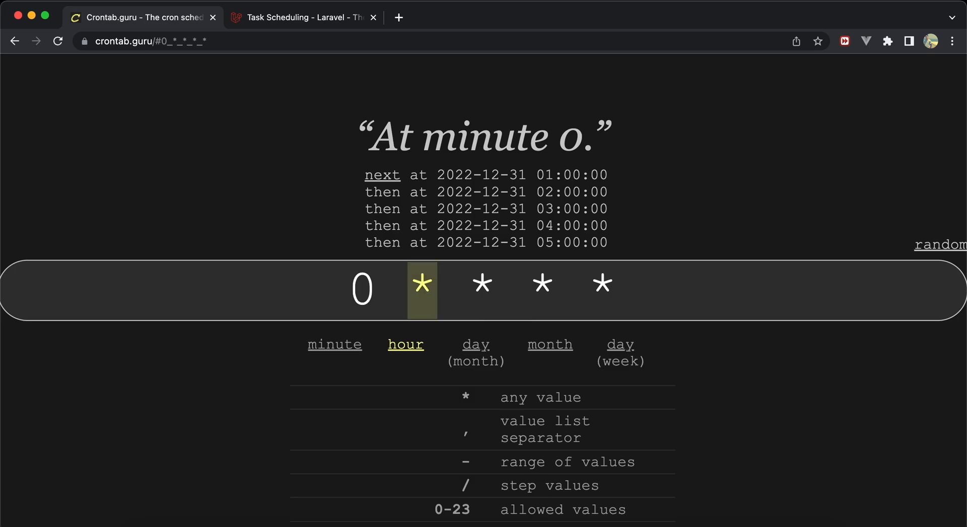
type("0")
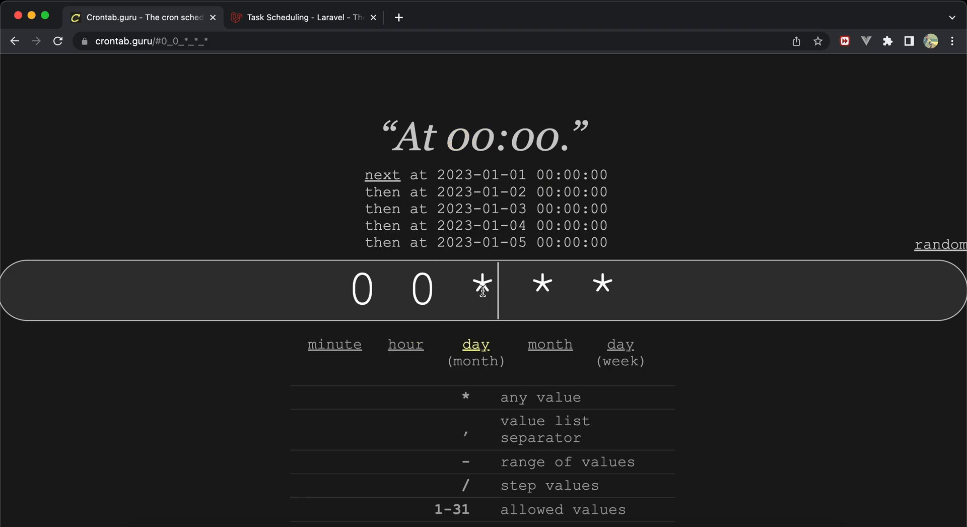
type("1 1")
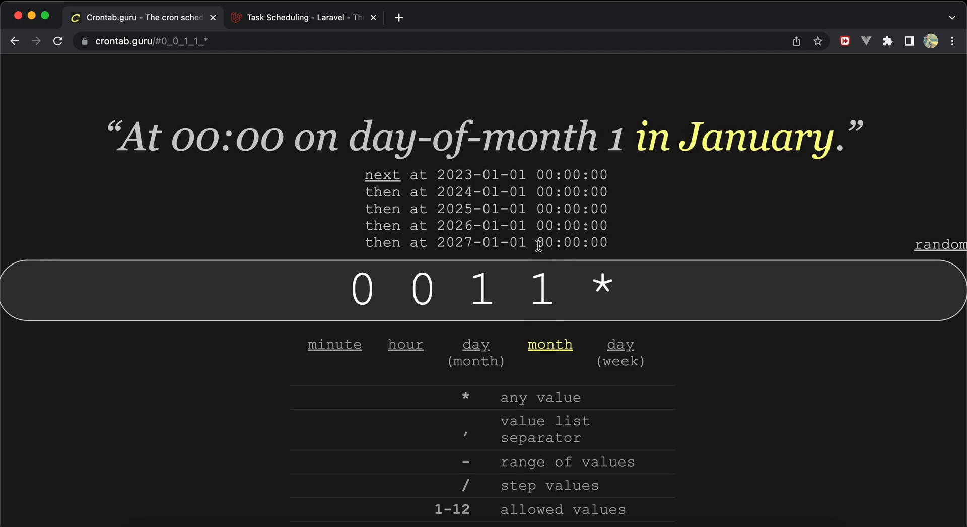
mouse_move(496, 200)
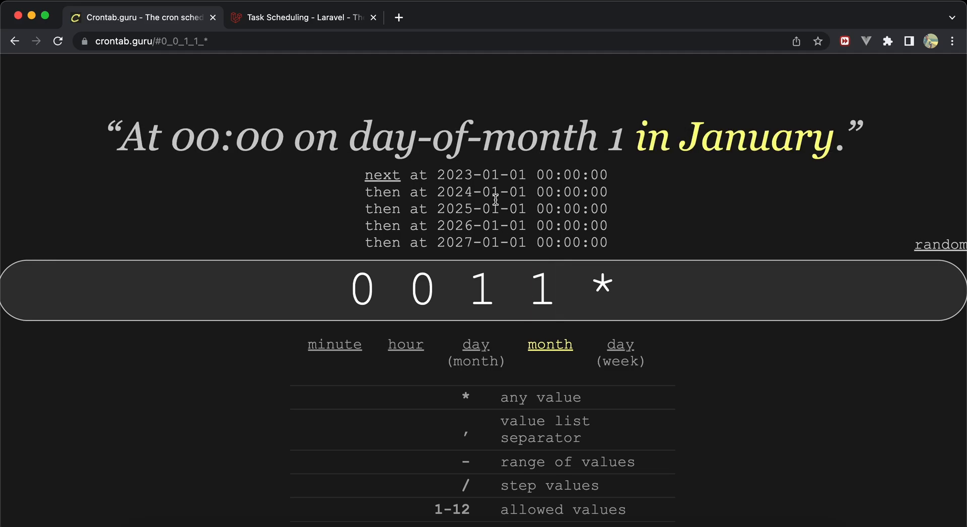
mouse_move(424, 181)
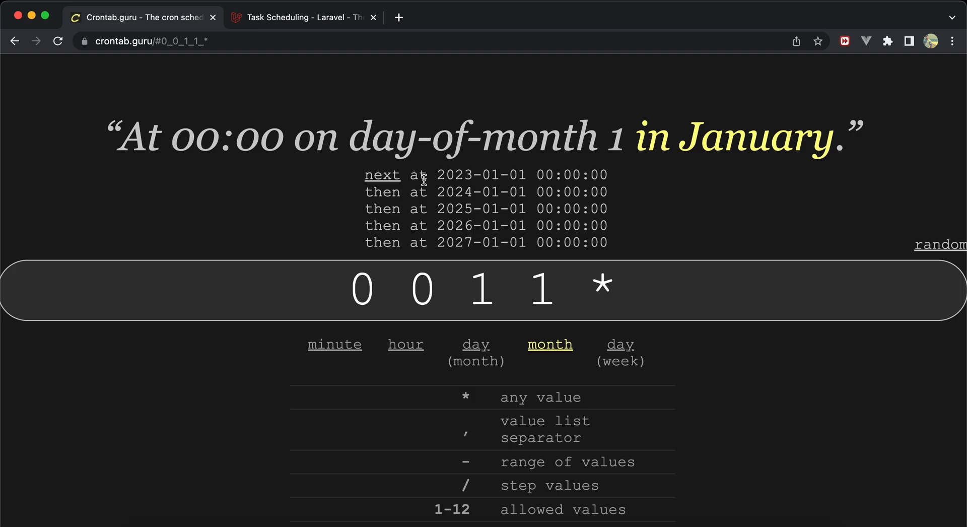
mouse_move(517, 176)
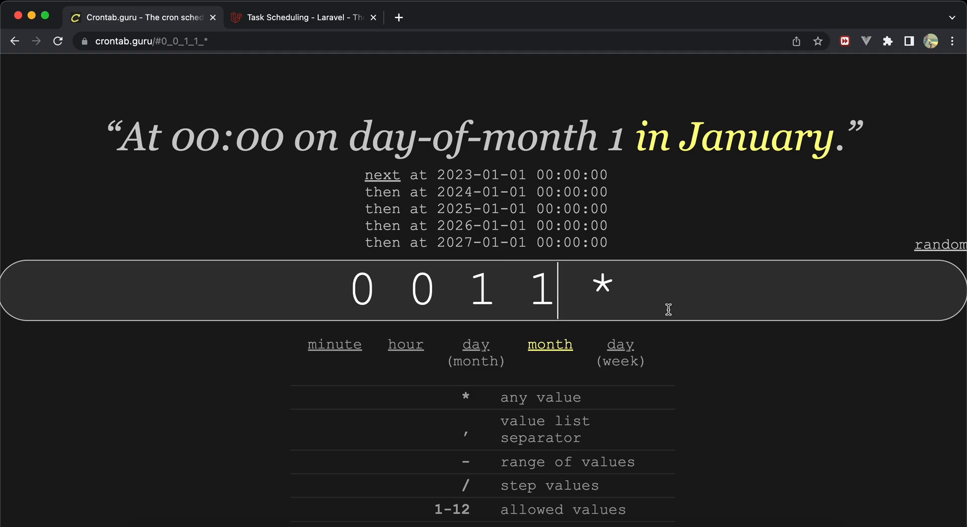
left_click(302, 17)
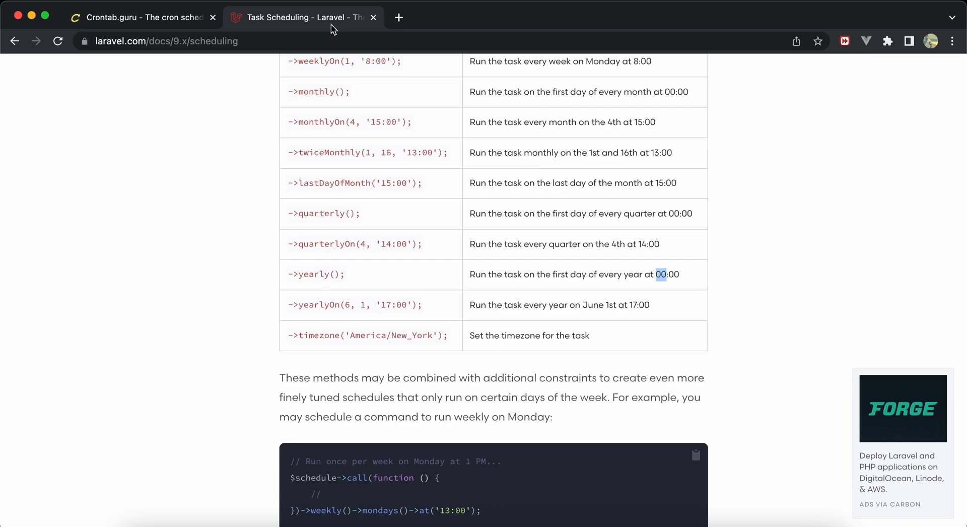
scroll("down", 3)
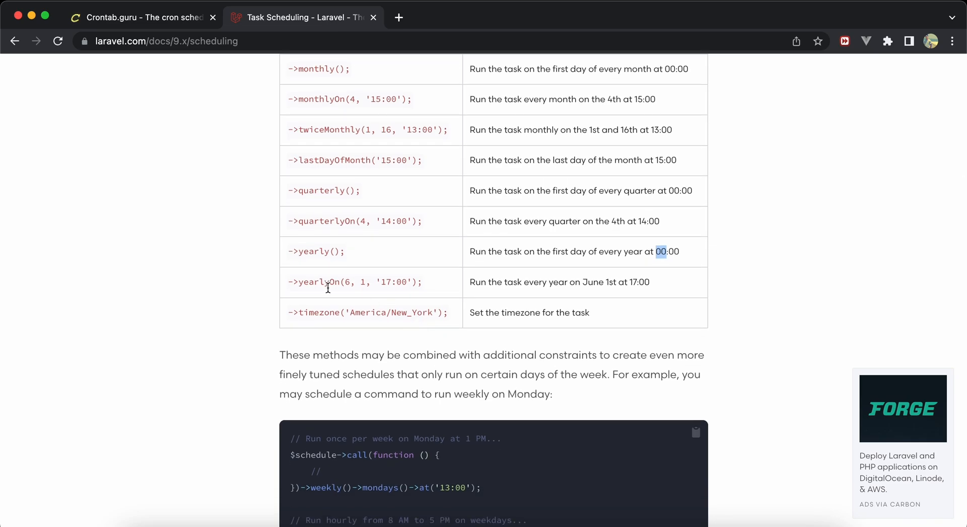
mouse_move(586, 282)
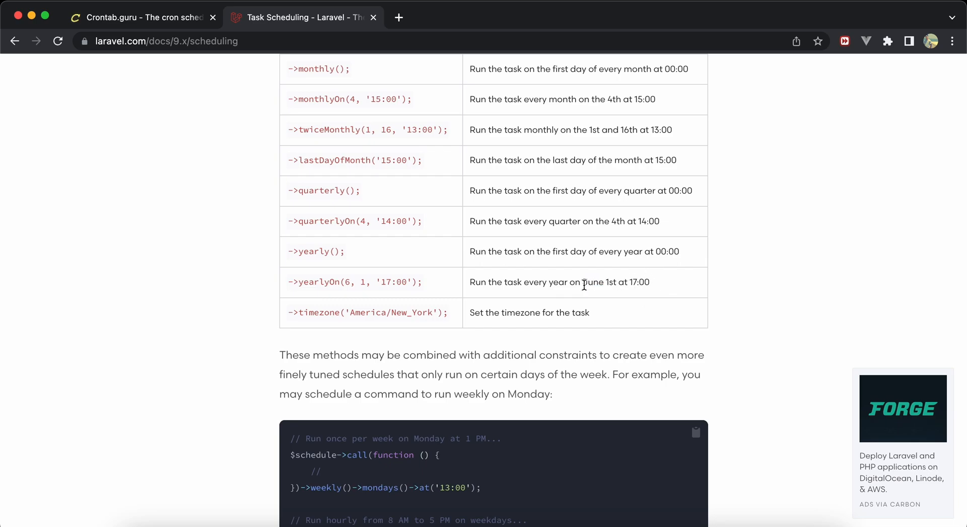
left_click(142, 17)
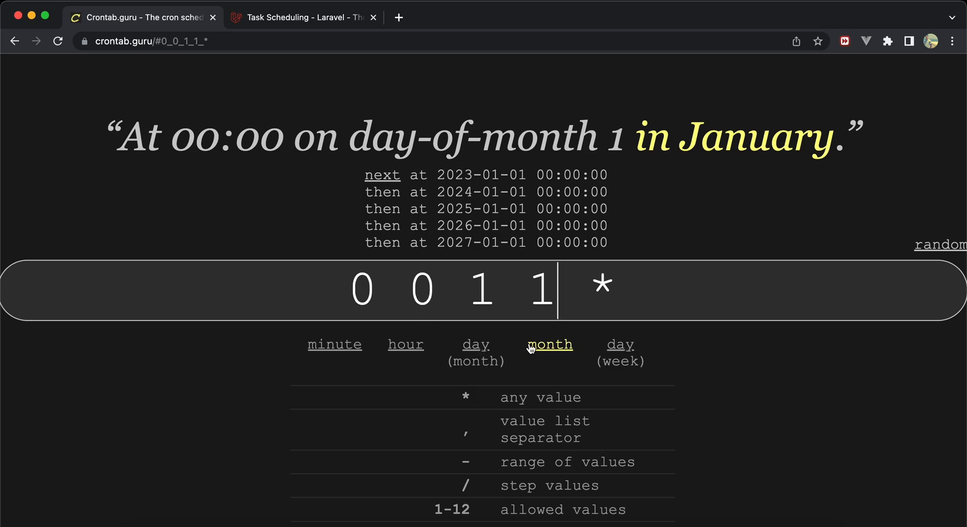
Step: Set month 6 and hour 17 so the expression reads 0 17 1 6 *
type("6")
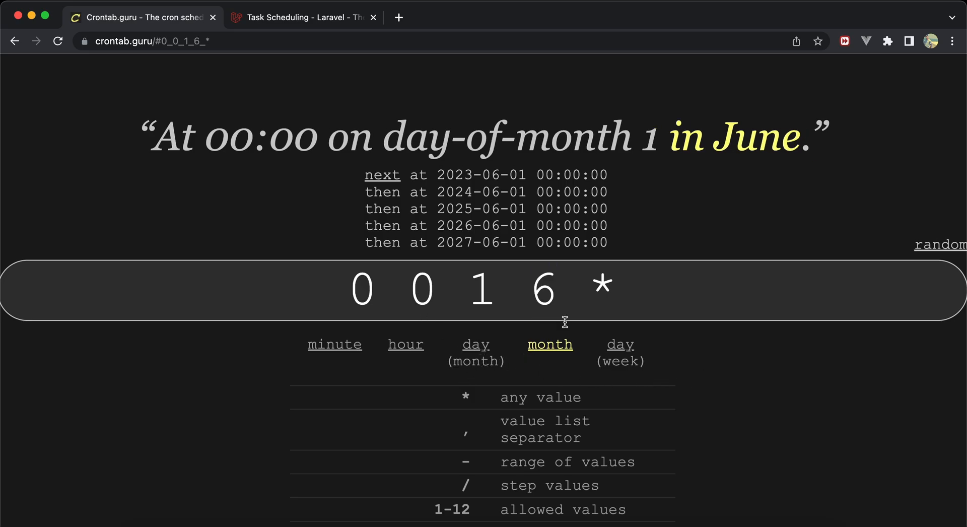
mouse_move(466, 299)
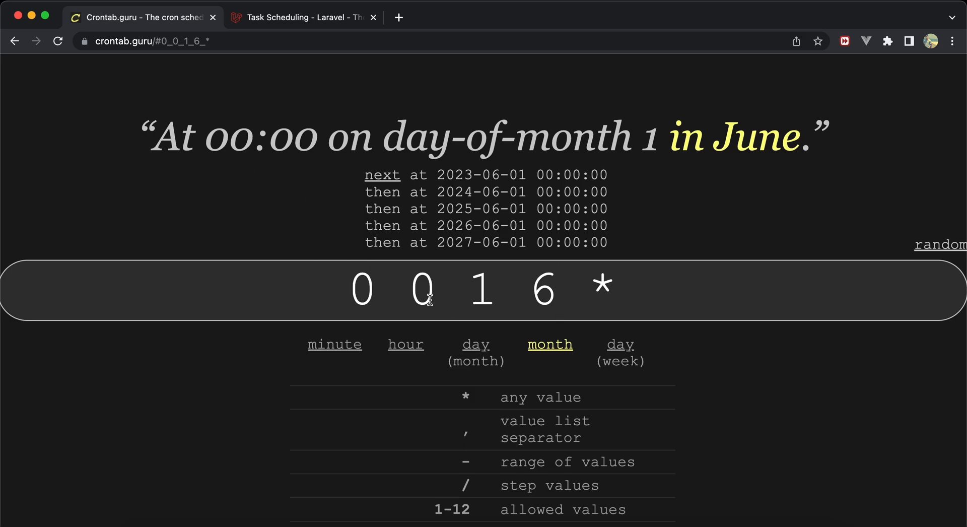
left_click(424, 289)
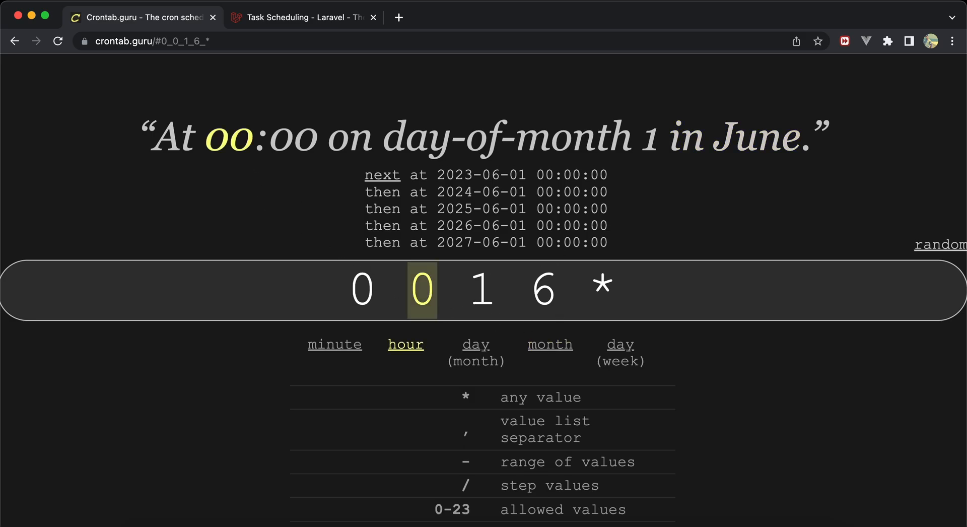
type("17")
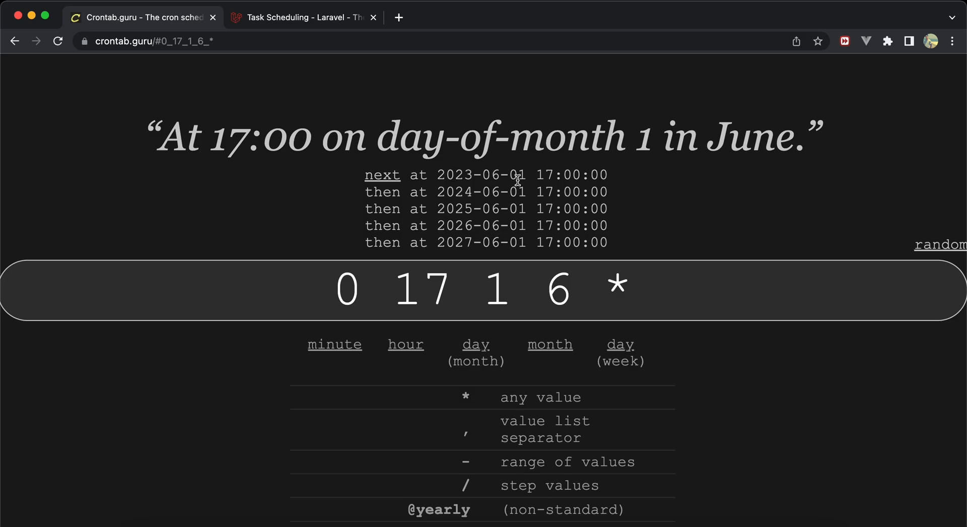
double_click(490, 175)
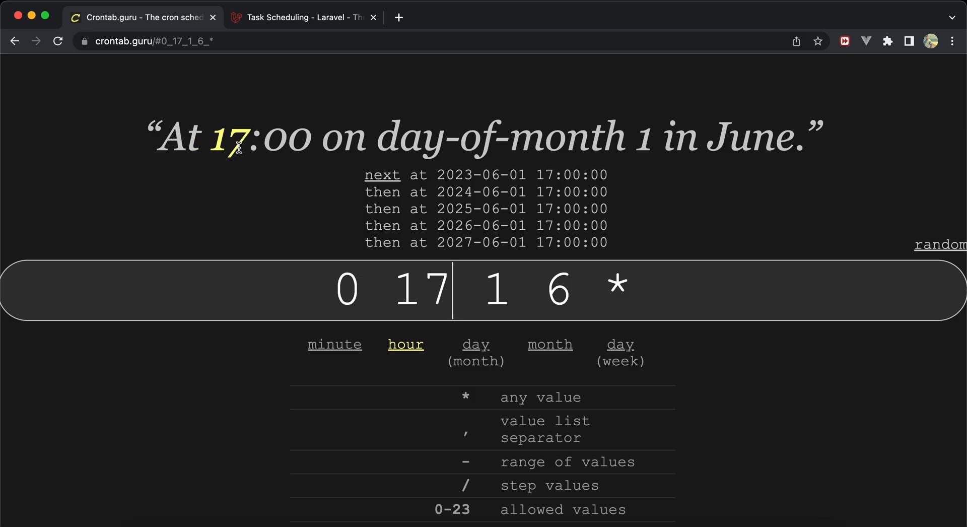
mouse_move(369, 302)
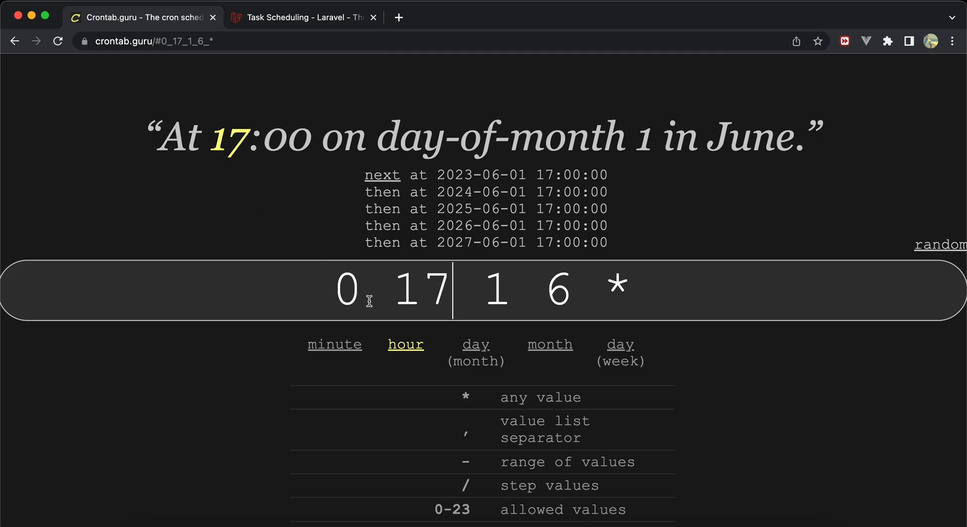
left_click(346, 289)
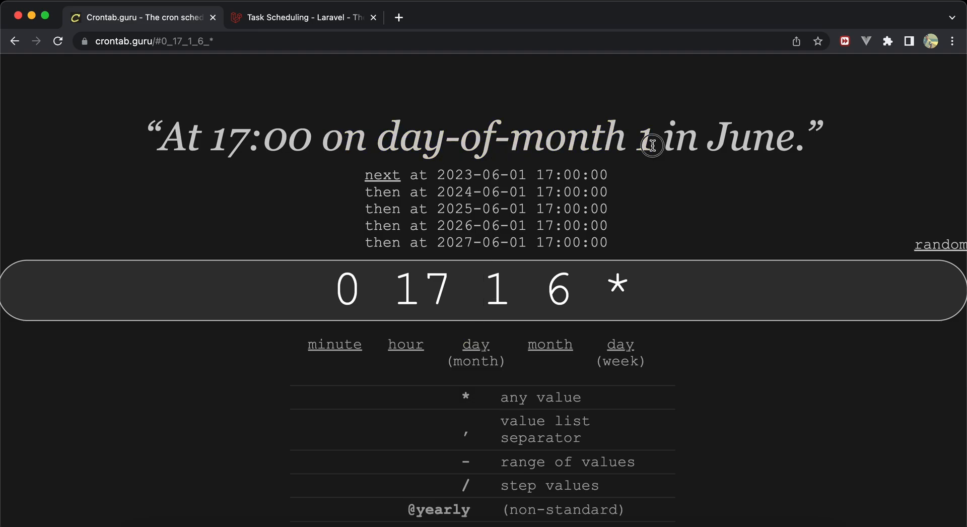
double_click(646, 136)
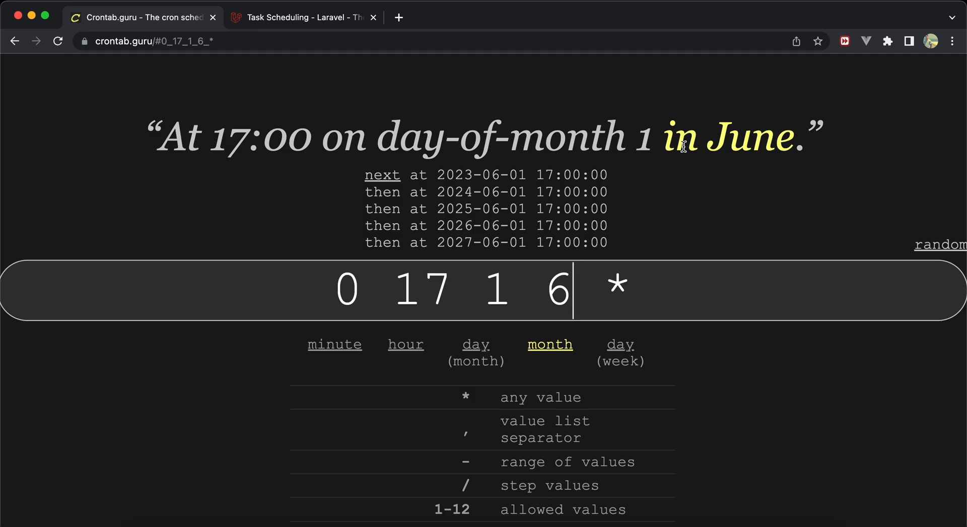
mouse_move(499, 192)
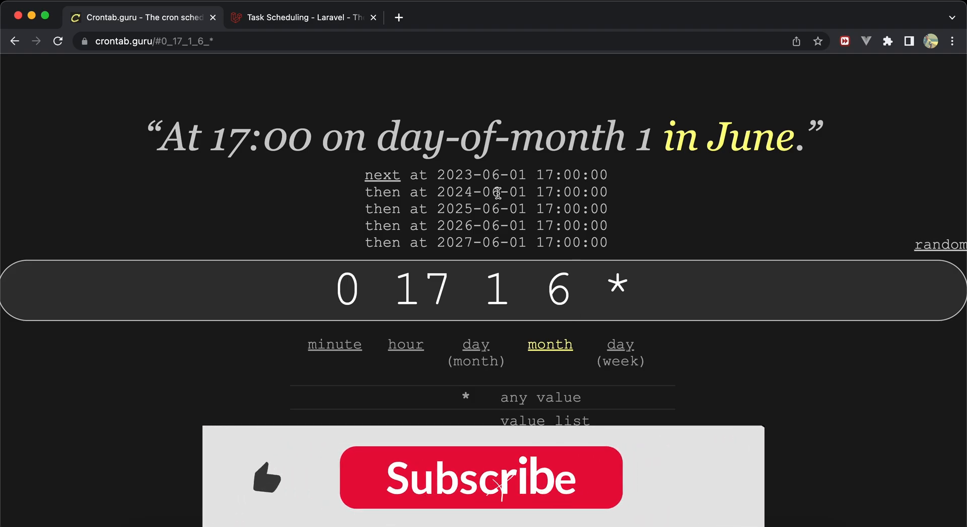
left_click(482, 476)
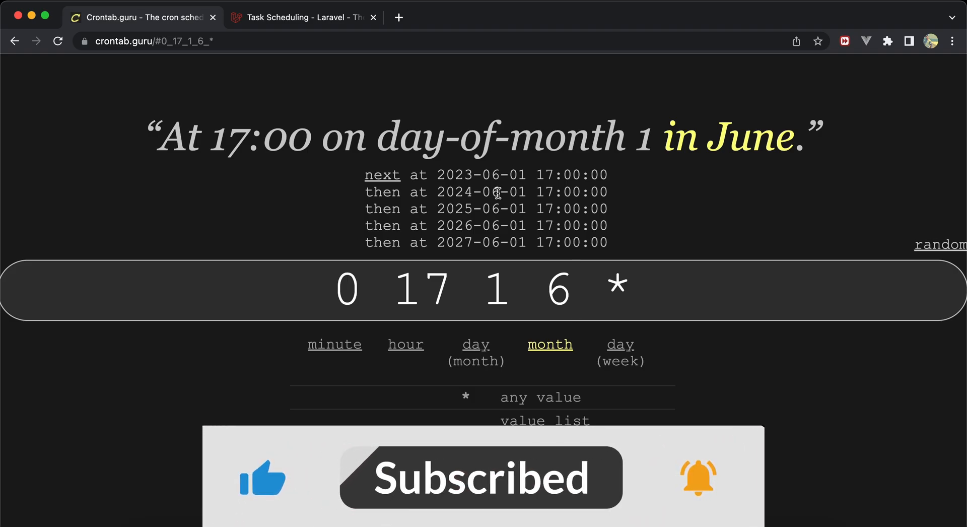